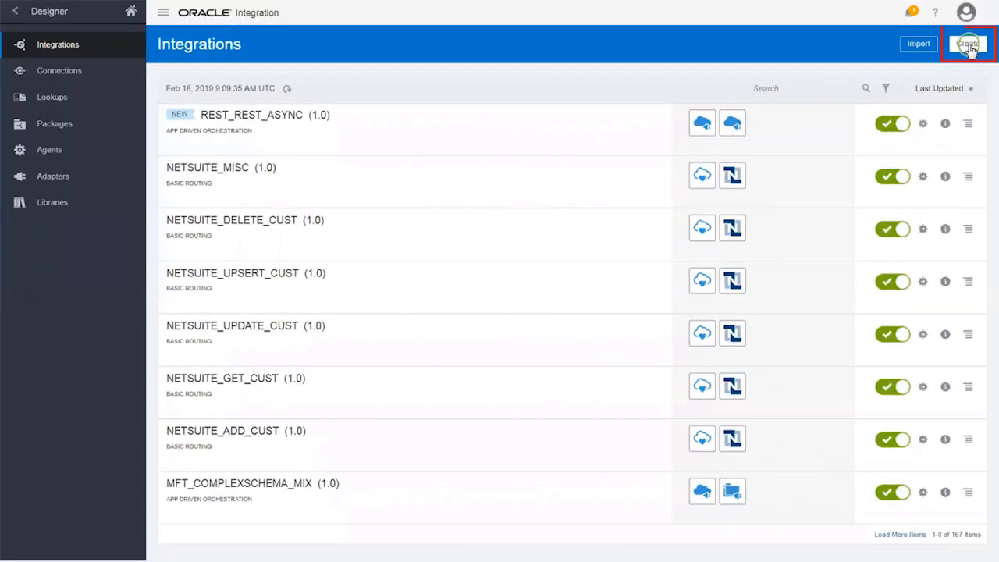
- Create a new Scheduled Orchestration named EmployeeLeaveIntegration
{"action": "left_click", "coordinate": [968, 44]}
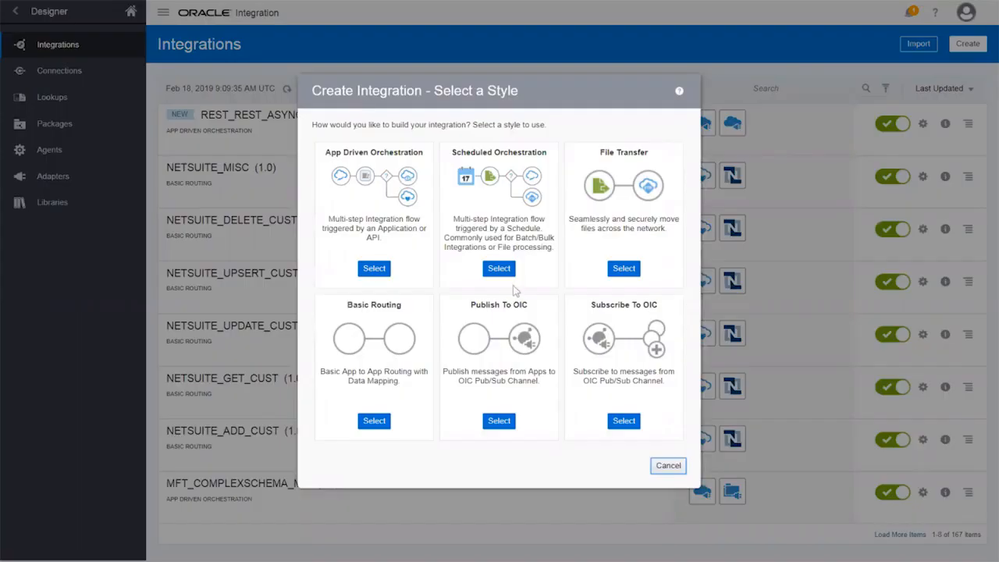
{"action": "left_click", "coordinate": [500, 269]}
{"action": "type", "text": "EmployeeLeaveIntegration"}
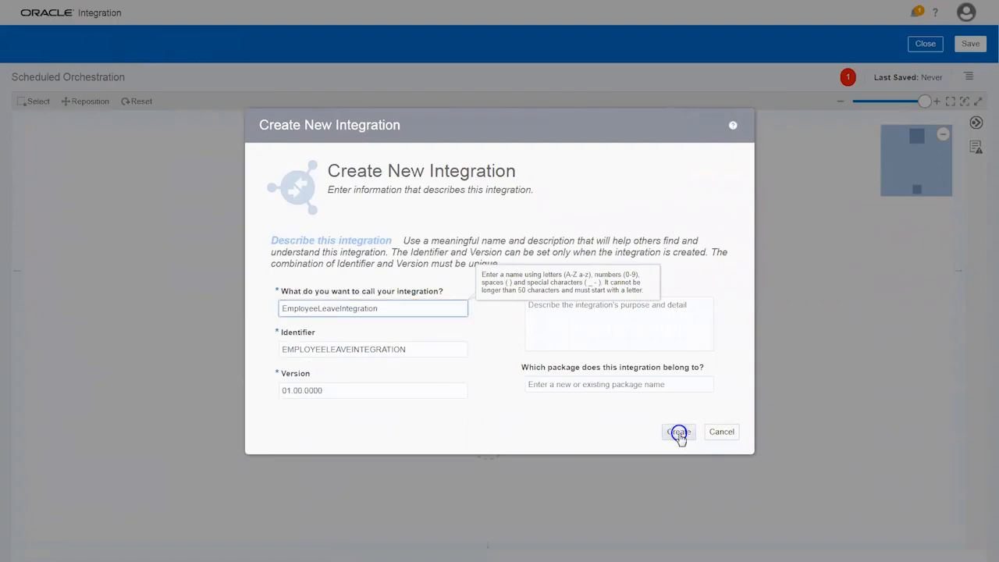
{"action": "left_click", "coordinate": [678, 431]}
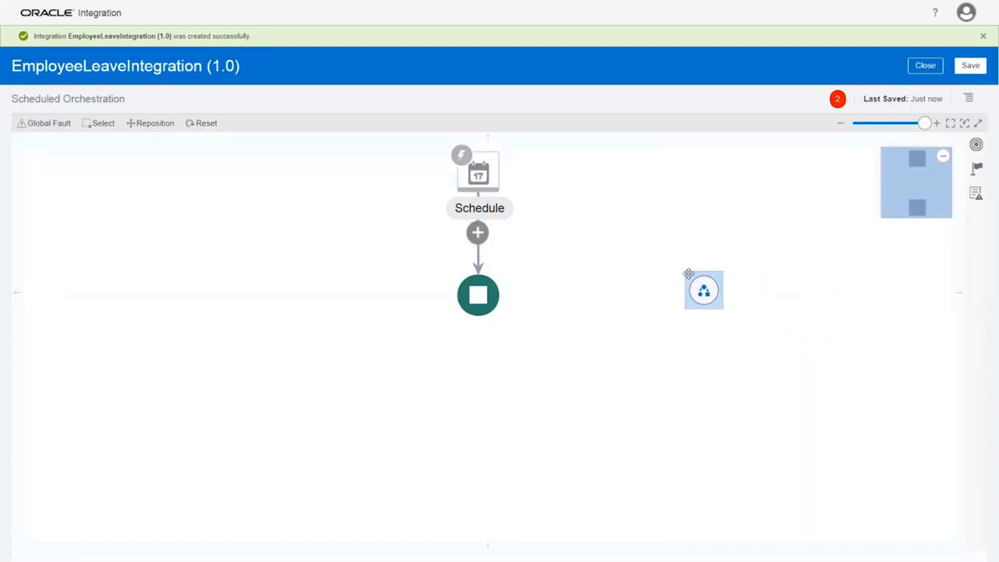
- Add a Process invocation LeaveProcess calling EmployeeLeaveApp's EmployeeLeaveProcess start operation after the Schedule
{"action": "left_click", "coordinate": [703, 290]}
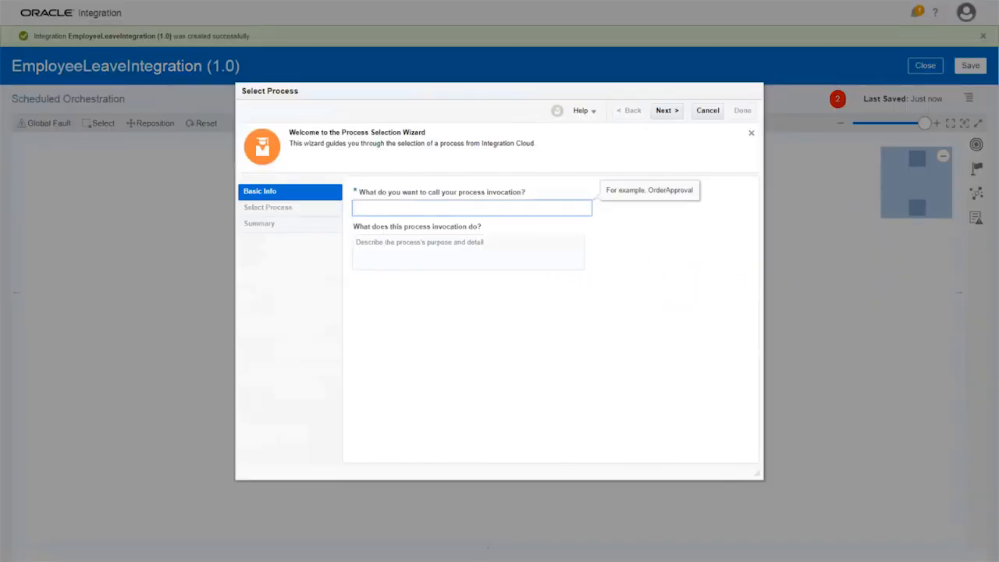
{"action": "type", "text": "LeaveProcess"}
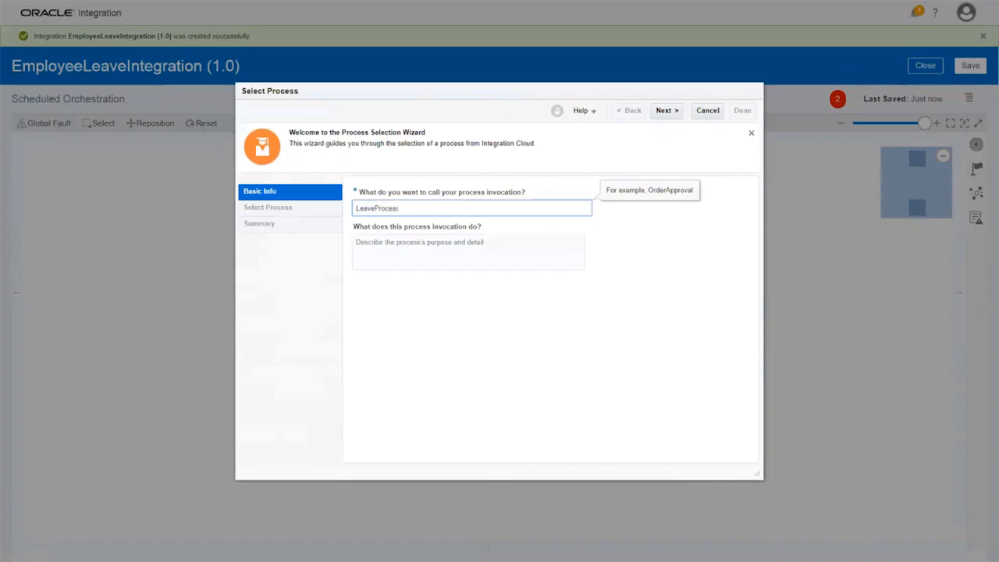
{"action": "left_click", "coordinate": [665, 110]}
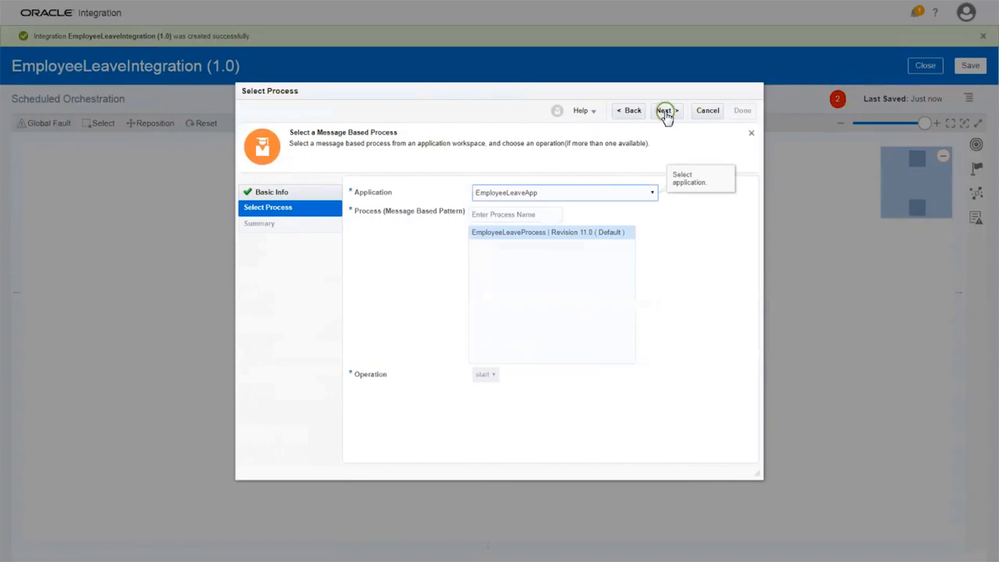
{"action": "left_click", "coordinate": [663, 109]}
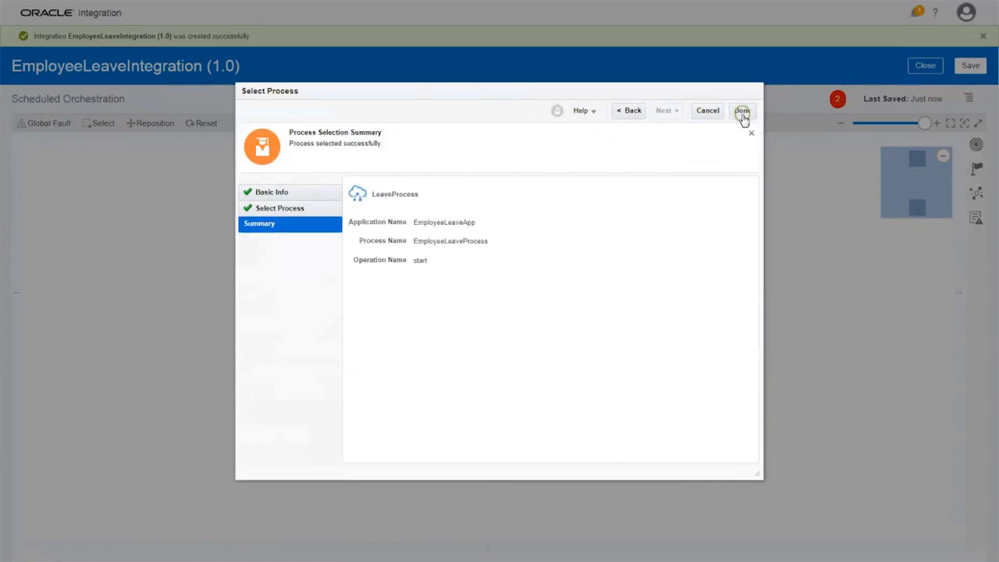
{"action": "left_click", "coordinate": [740, 109]}
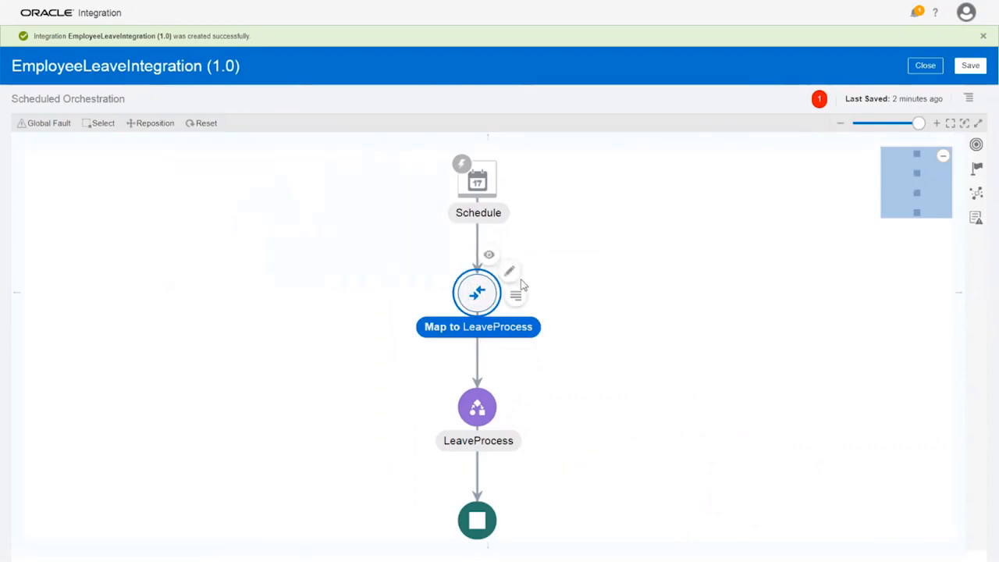
- Map literal values name Jane Doe, startDate and endDate to LeaveProcess and validate the mapping
{"action": "left_click", "coordinate": [509, 272]}
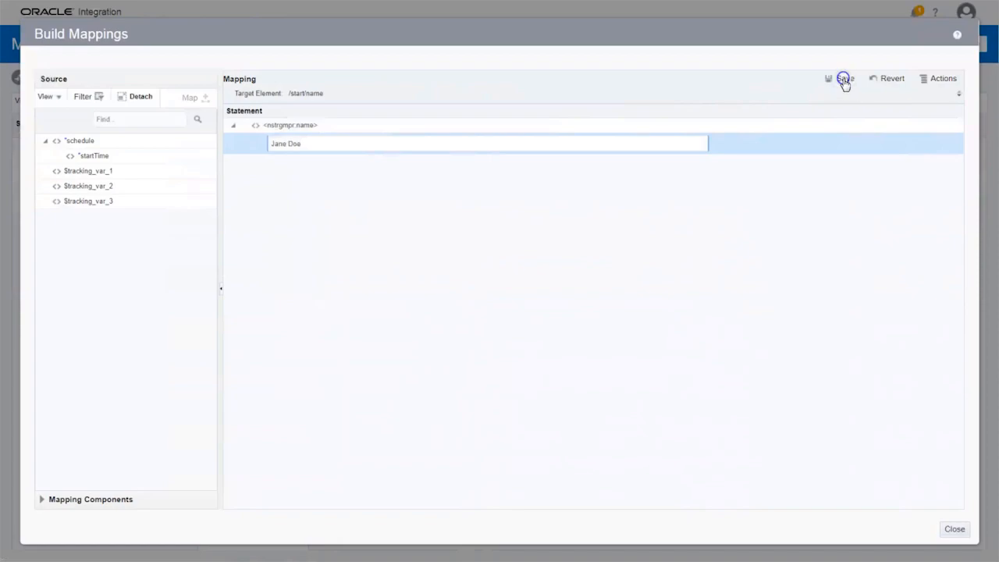
{"action": "left_click", "coordinate": [843, 78]}
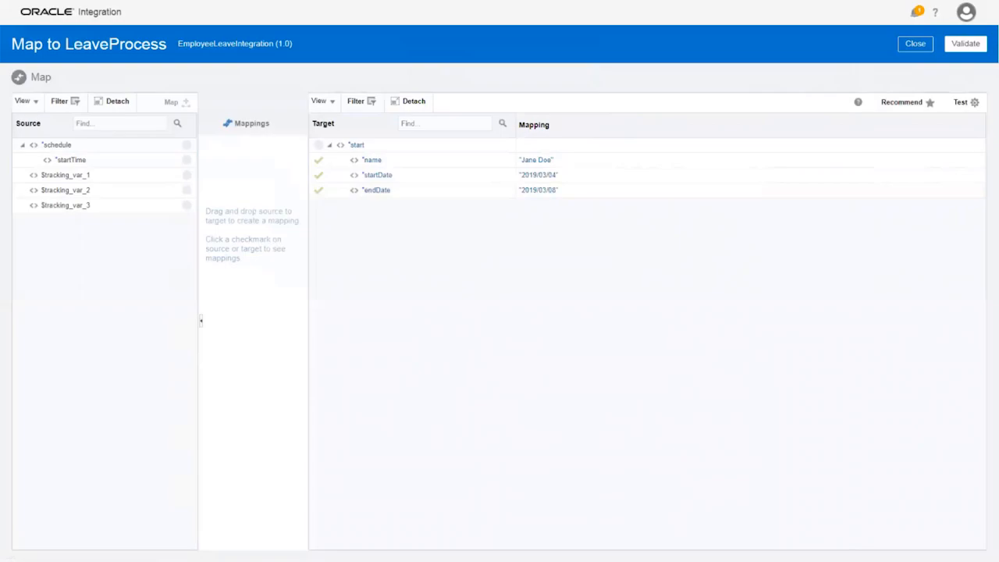
{"action": "left_click", "coordinate": [964, 44]}
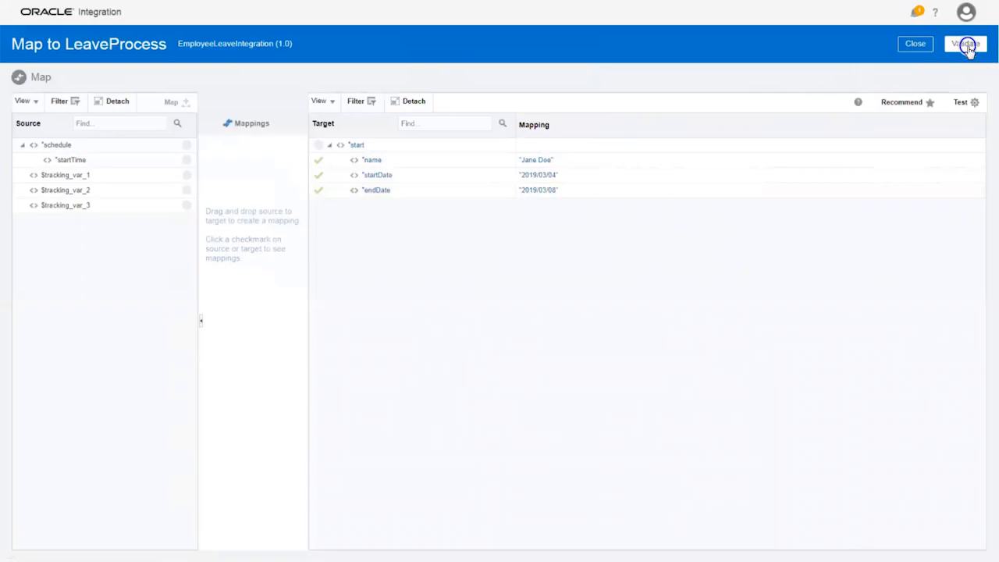
{"action": "left_click", "coordinate": [965, 44]}
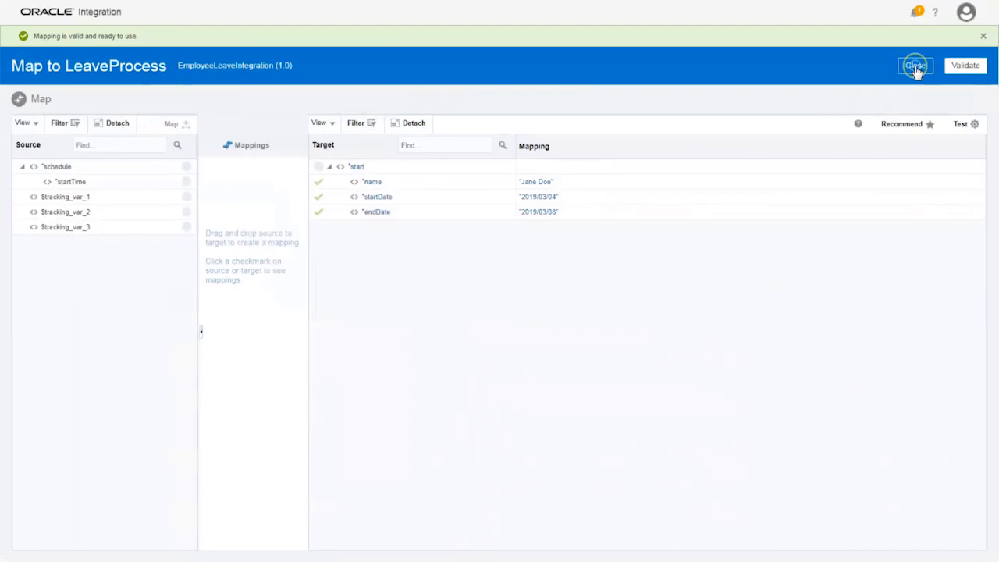
{"action": "left_click", "coordinate": [915, 66]}
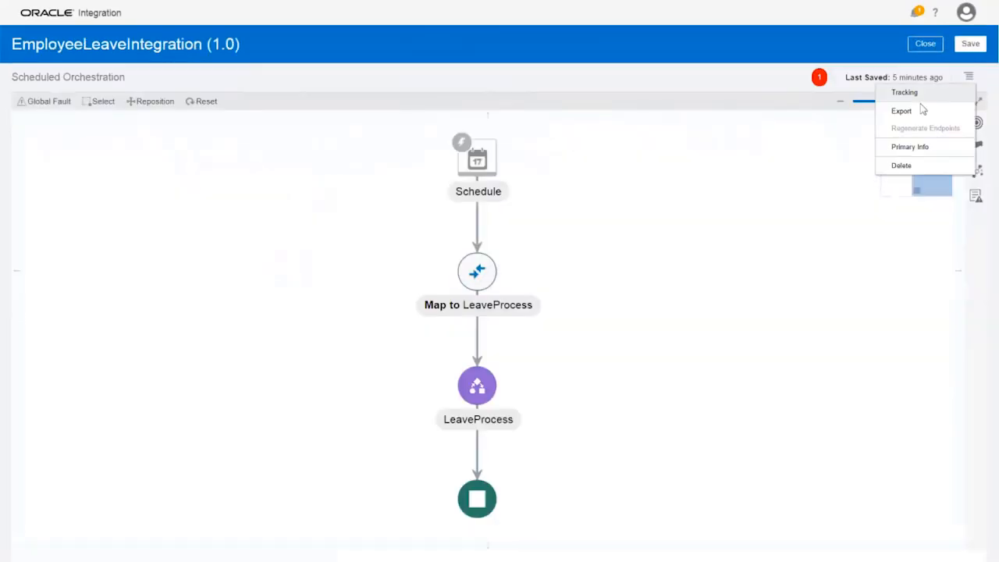
- Make startTime the primary tracking identifier and save the integration back to the list
{"action": "left_click", "coordinate": [904, 92]}
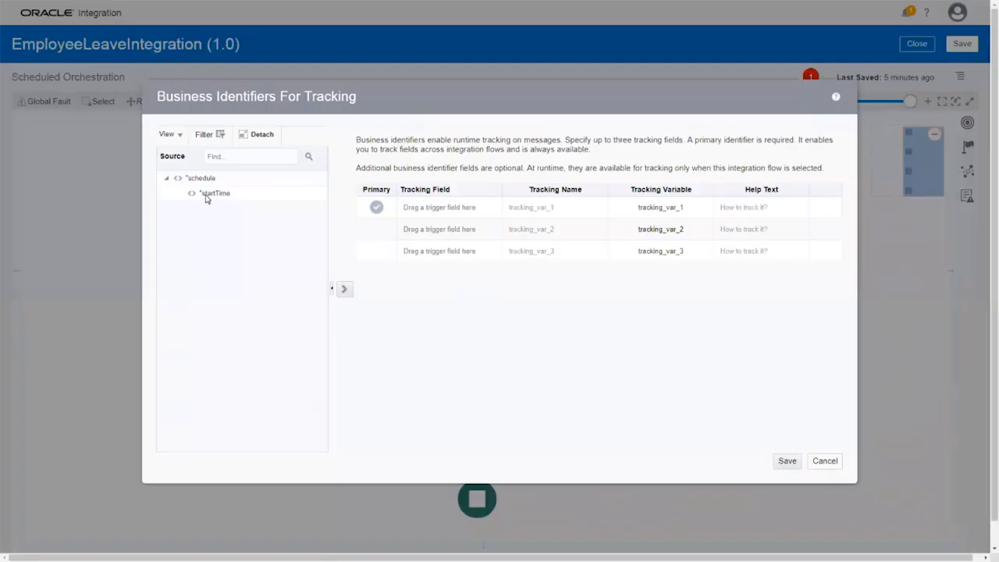
{"action": "left_click_drag", "start_coordinate": [215, 194], "coordinate": [439, 206]}
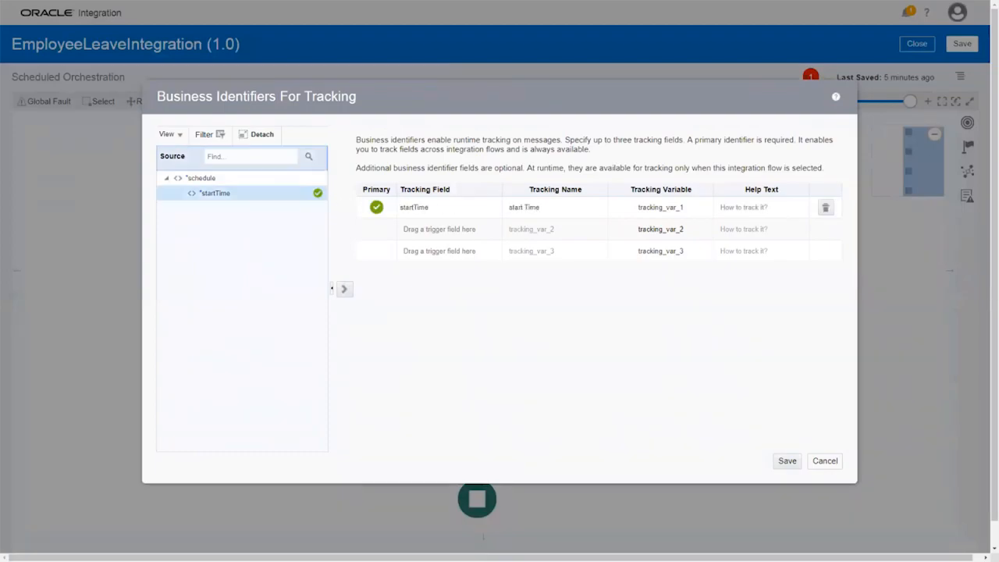
{"action": "left_click", "coordinate": [787, 461]}
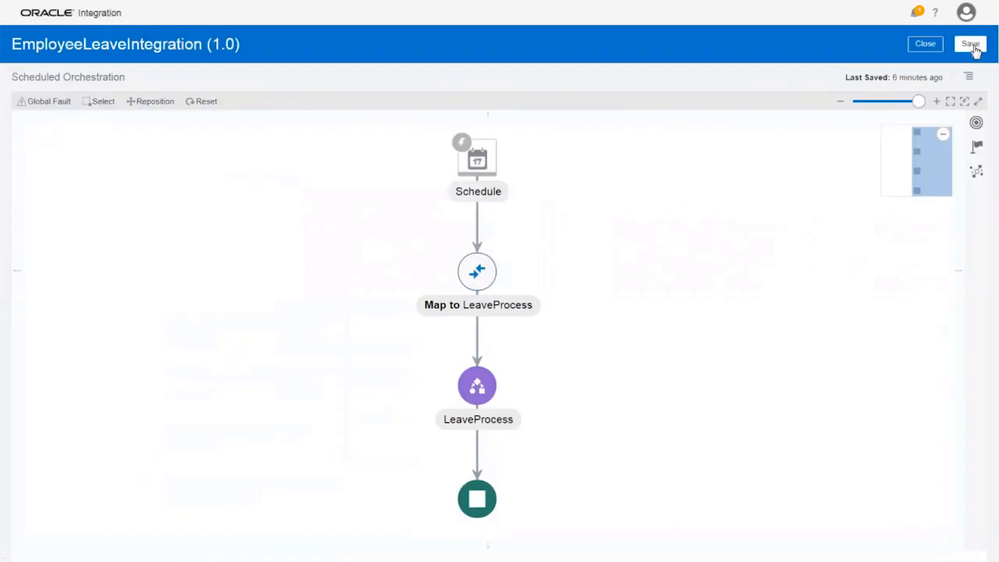
{"action": "left_click", "coordinate": [924, 44]}
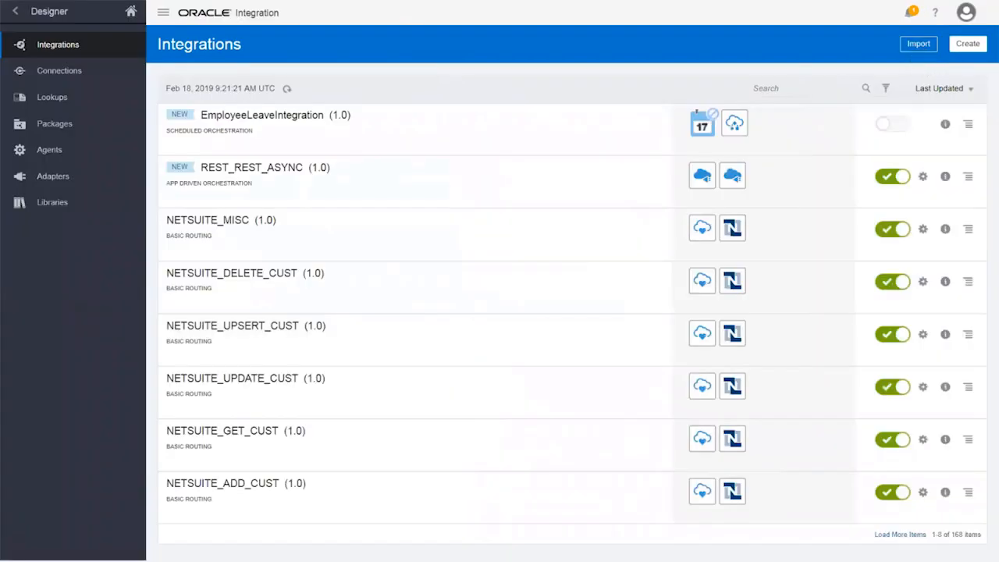
- Activate EmployeeLeaveIntegration and submit an immediate run with Submit Now
{"action": "left_click", "coordinate": [893, 125]}
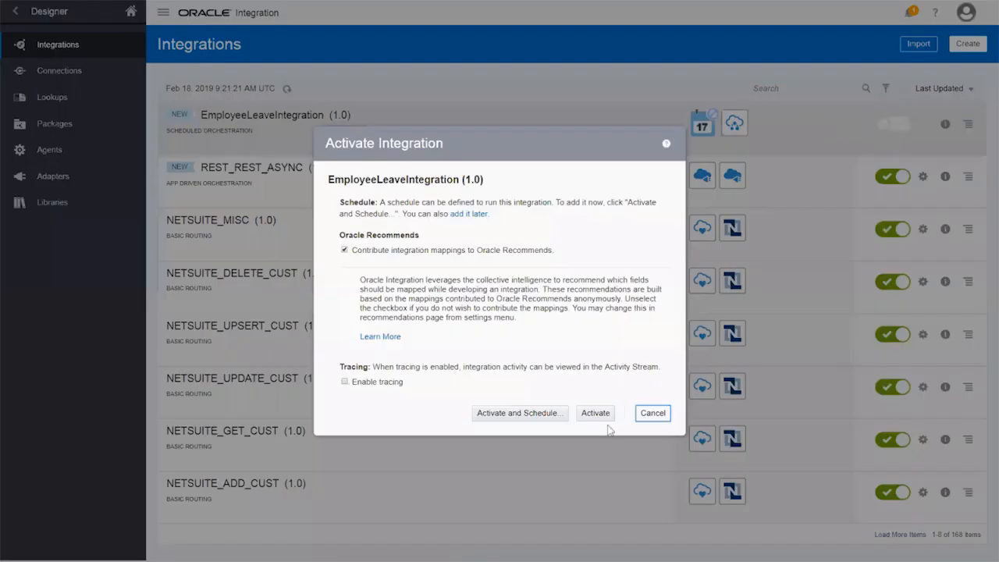
{"action": "left_click", "coordinate": [595, 412]}
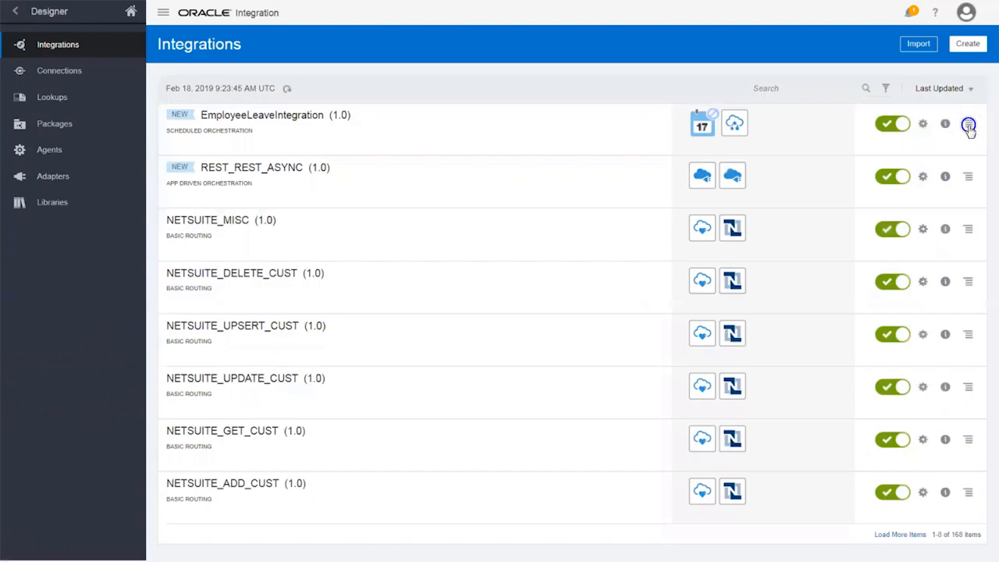
{"action": "left_click", "coordinate": [968, 125]}
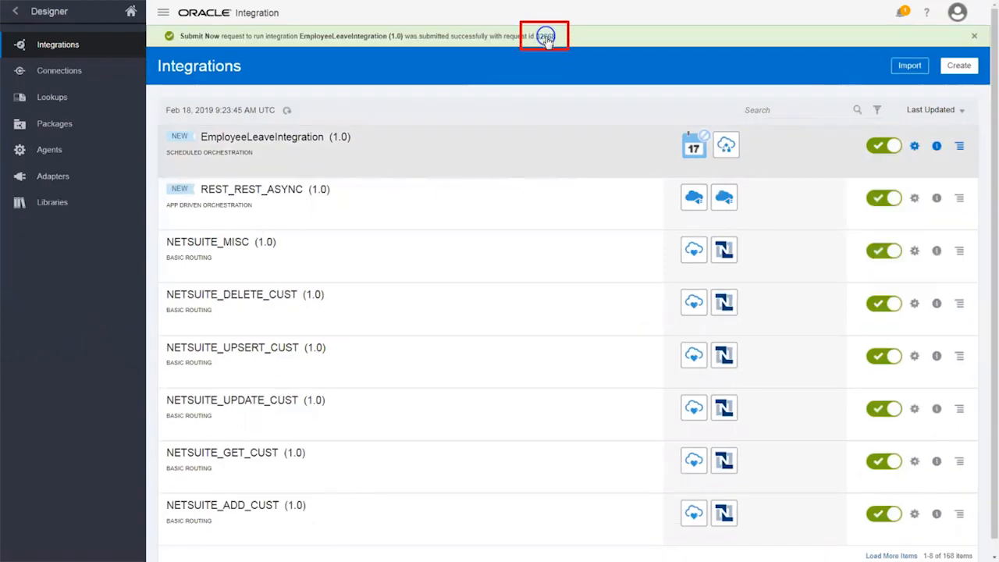
- Follow the request id to the completed run instance and inspect its LeaveProcess step
{"action": "left_click", "coordinate": [545, 36]}
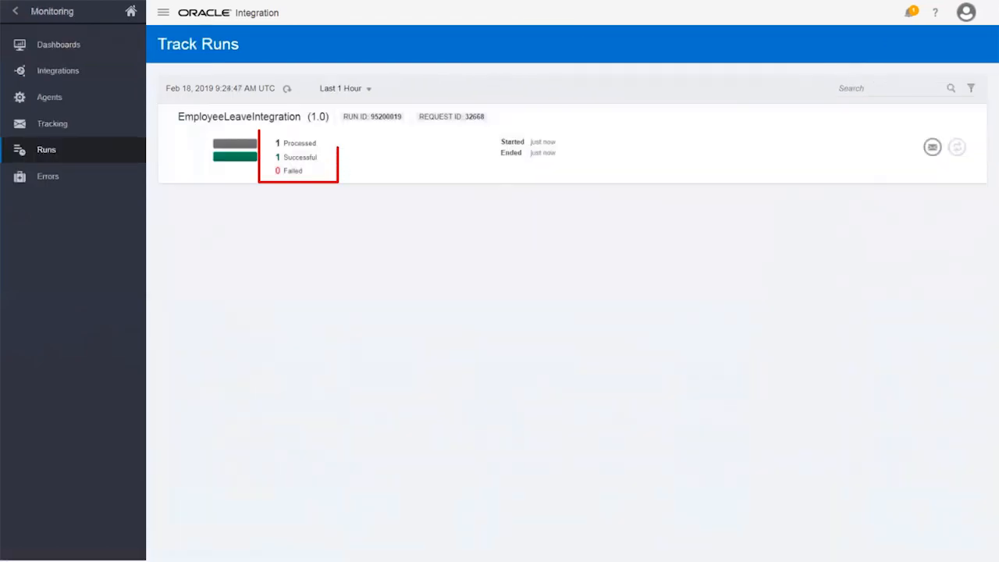
{"action": "mouse_move", "coordinate": [951, 168]}
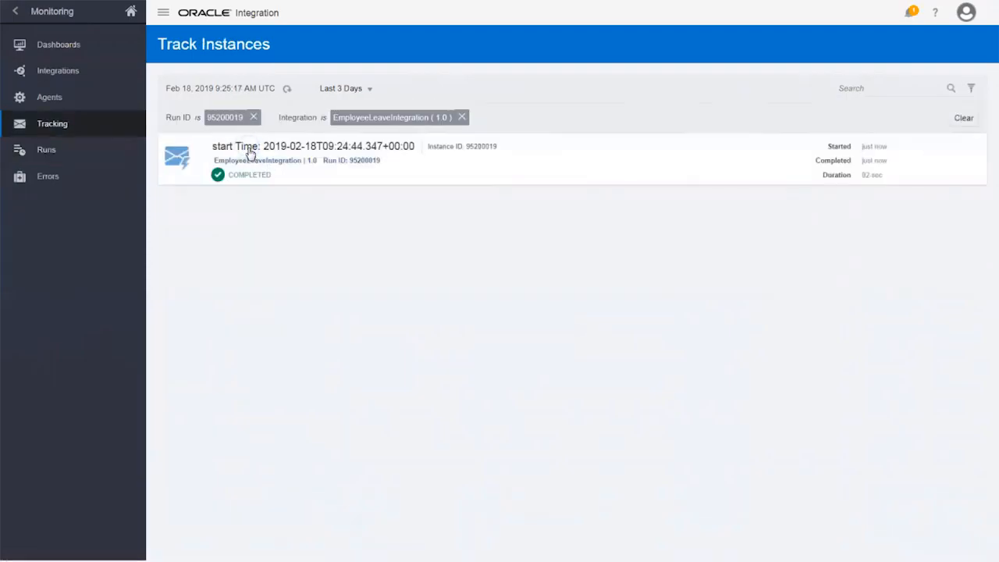
{"action": "left_click", "coordinate": [321, 147]}
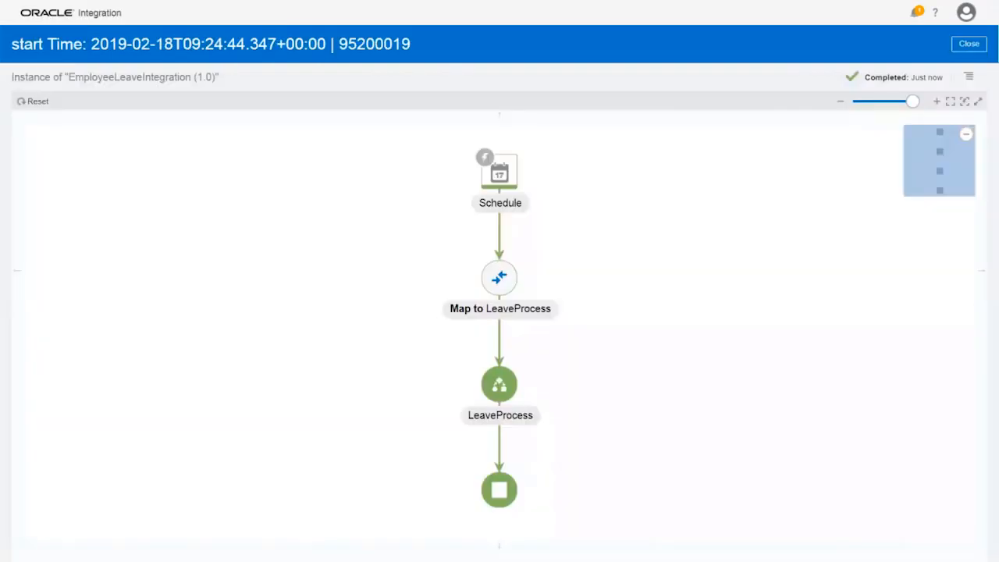
{"action": "left_click", "coordinate": [500, 180]}
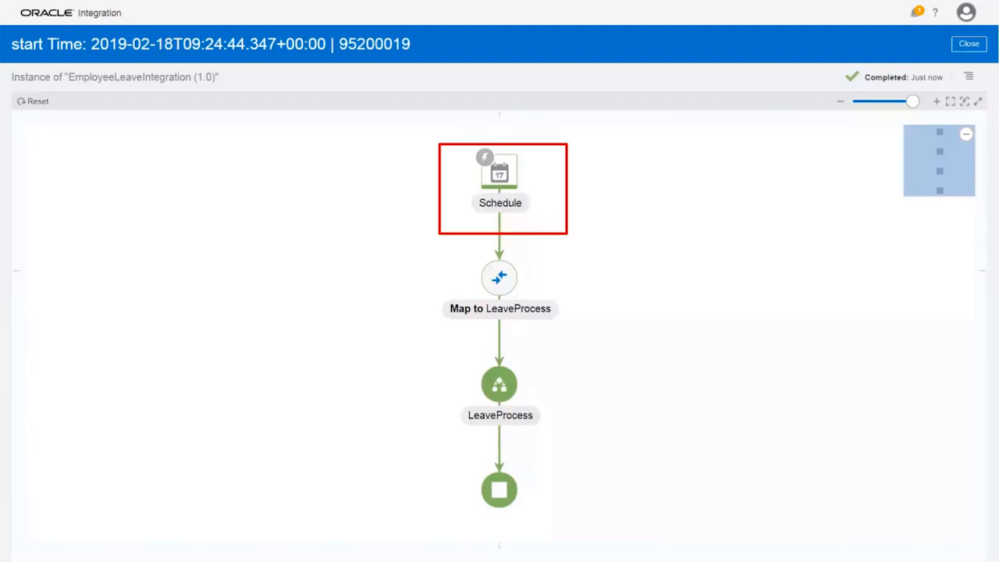
{"action": "left_click", "coordinate": [500, 278]}
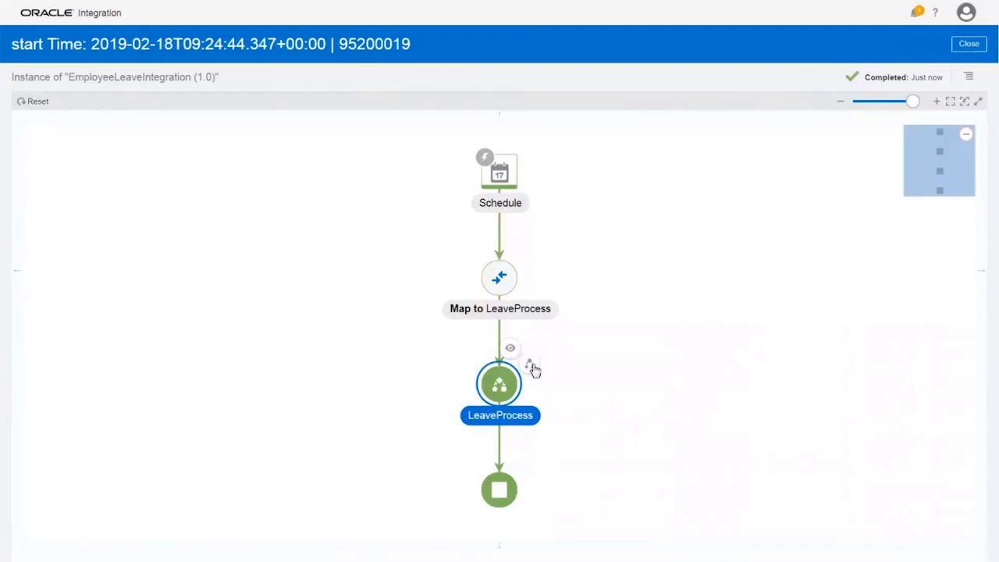
- Jump to Employee Leave Process instance #1500029 and approve its Leave Approval task
{"action": "left_click", "coordinate": [500, 384]}
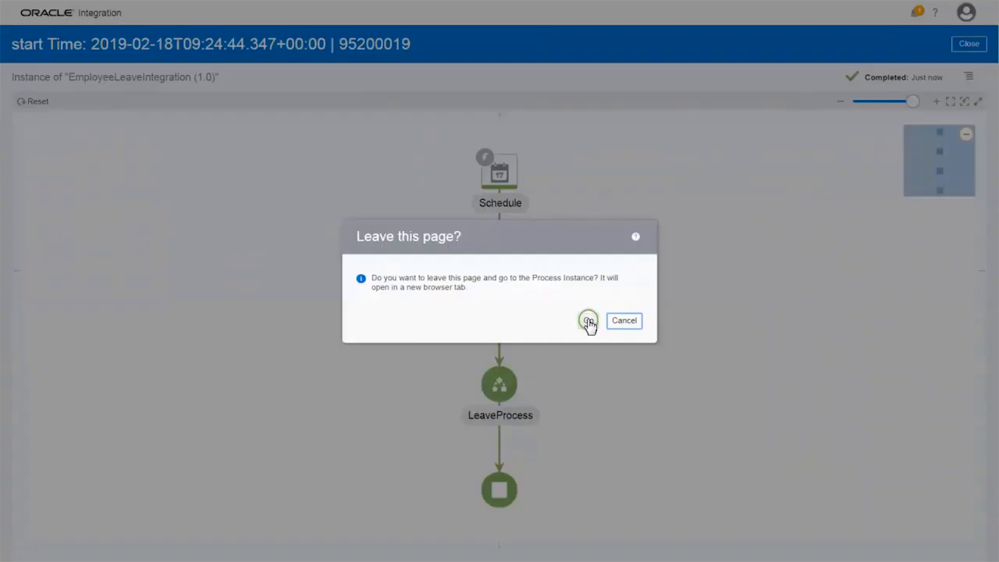
{"action": "left_click", "coordinate": [587, 320]}
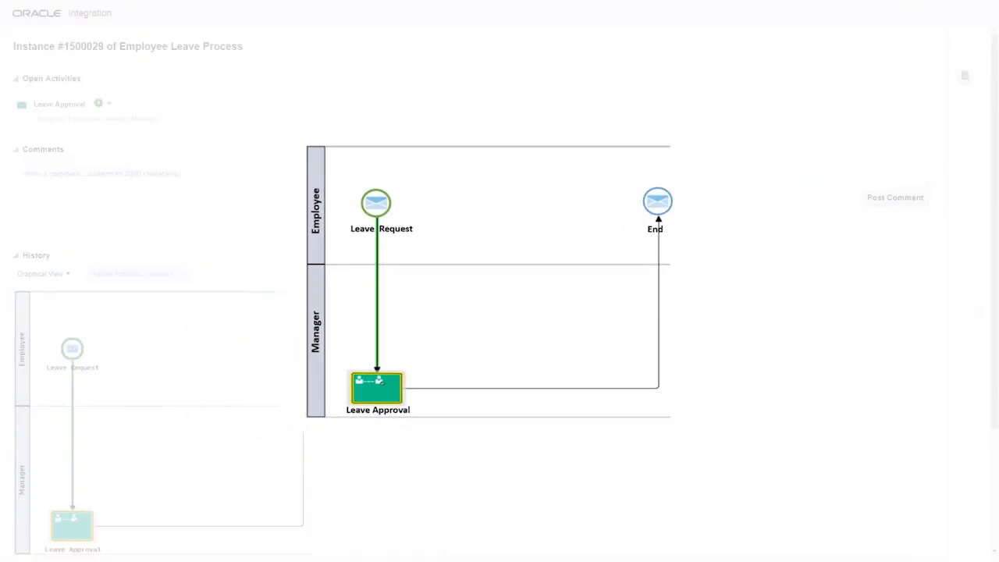
{"action": "left_click", "coordinate": [374, 203]}
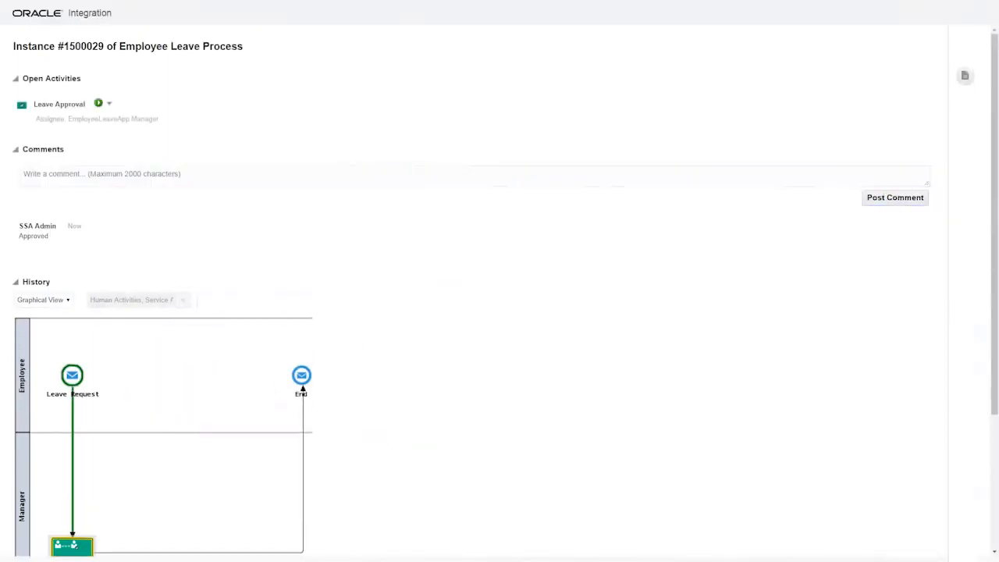
{"action": "left_click", "coordinate": [109, 103]}
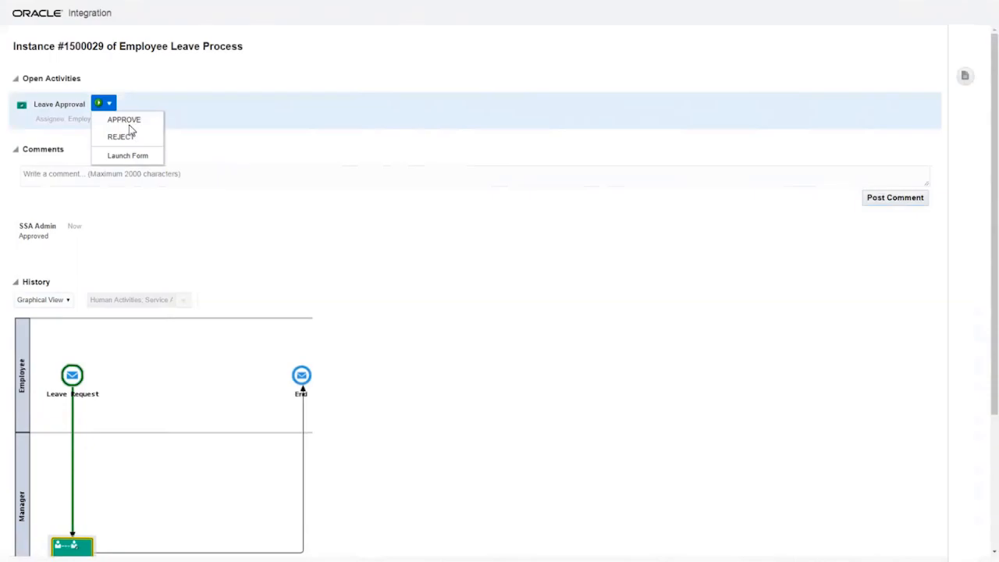
{"action": "left_click", "coordinate": [123, 118]}
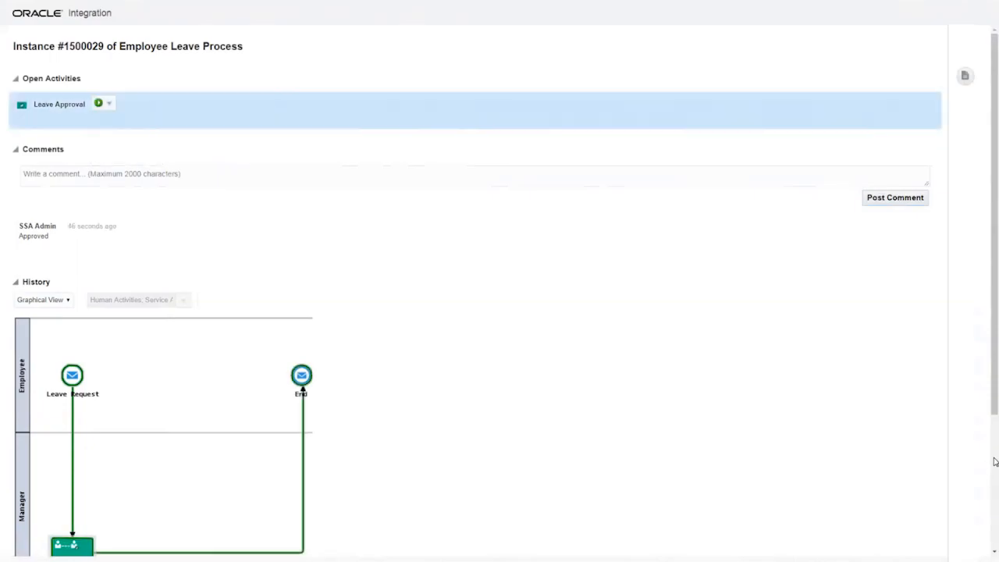
{"action": "scroll", "scroll_direction": "down", "scroll_amount": 3}
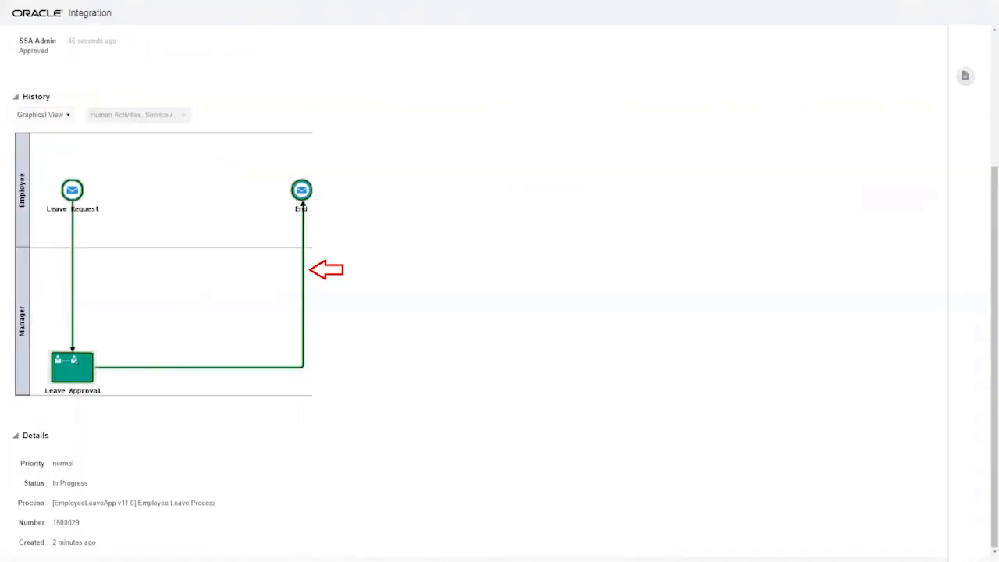